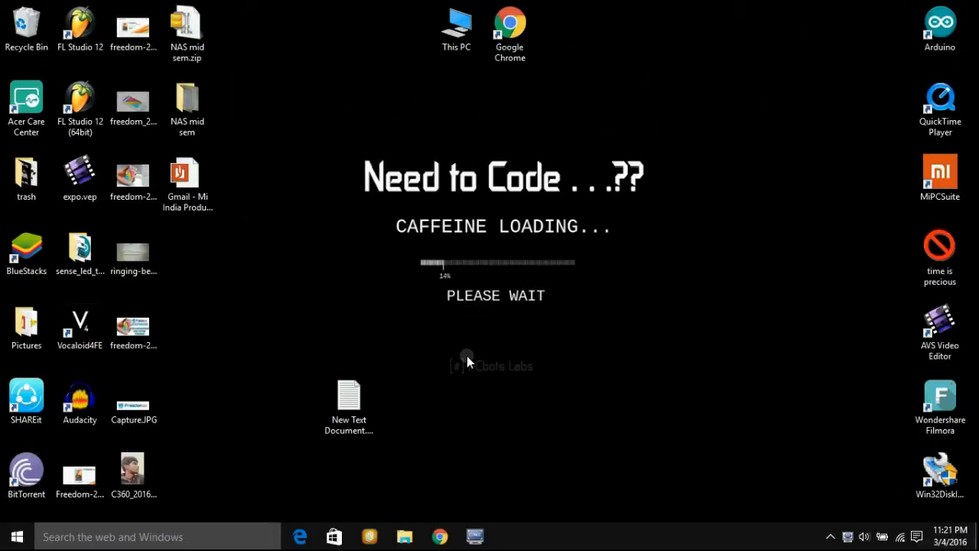
pyautogui.moveTo(451, 428)
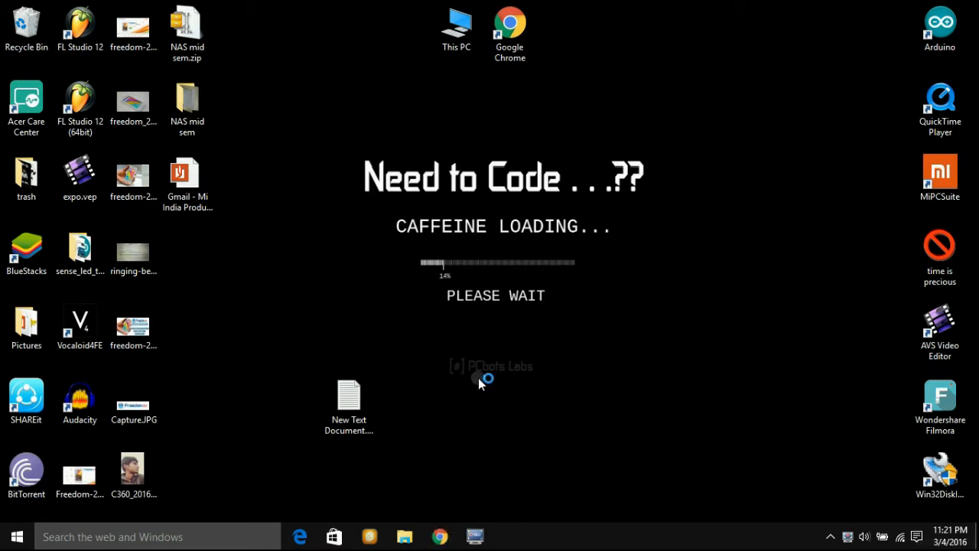
# Navigate to amazon.in from the address bar and reach the sign-in page.
pyautogui.click(438, 536)
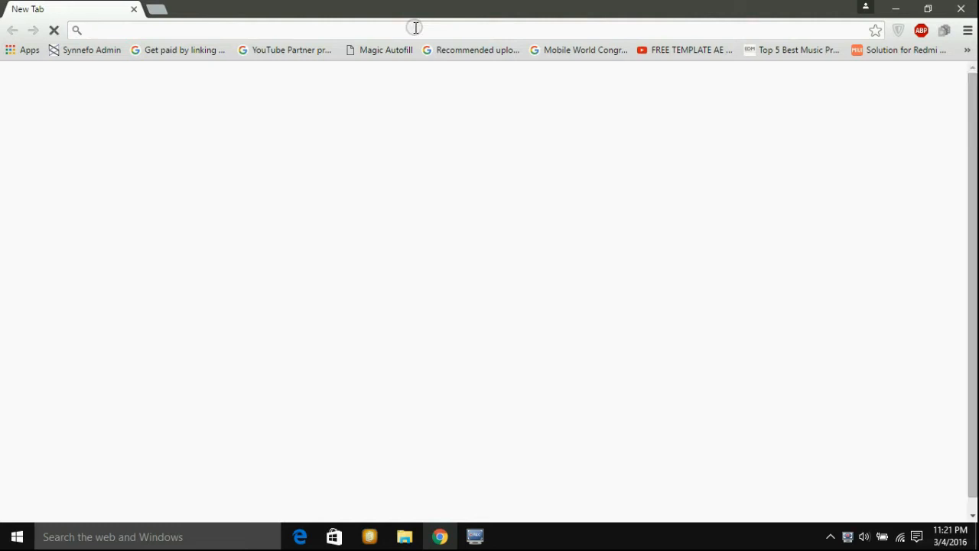
pyautogui.write('amazon')
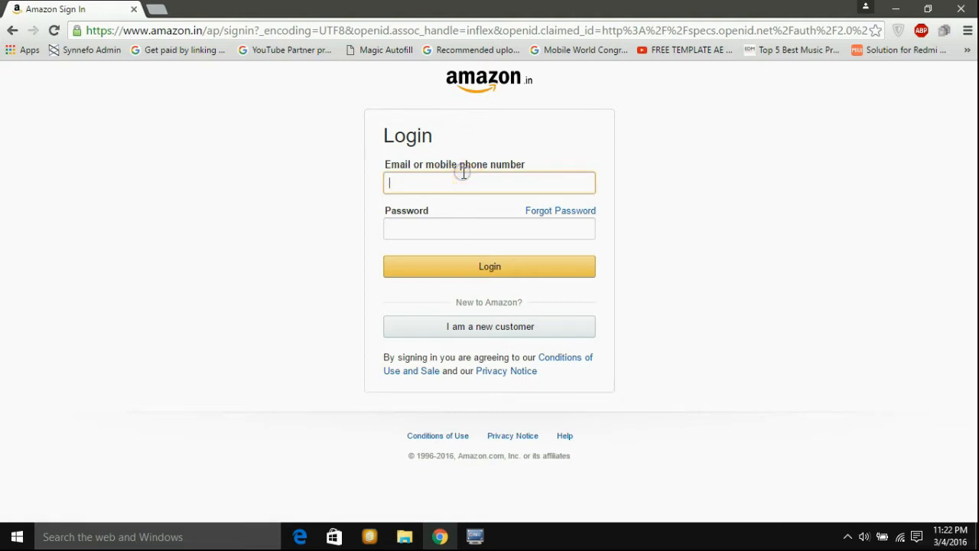
# Enter the account email and password in the login form and submit them.
pyautogui.click(489, 228)
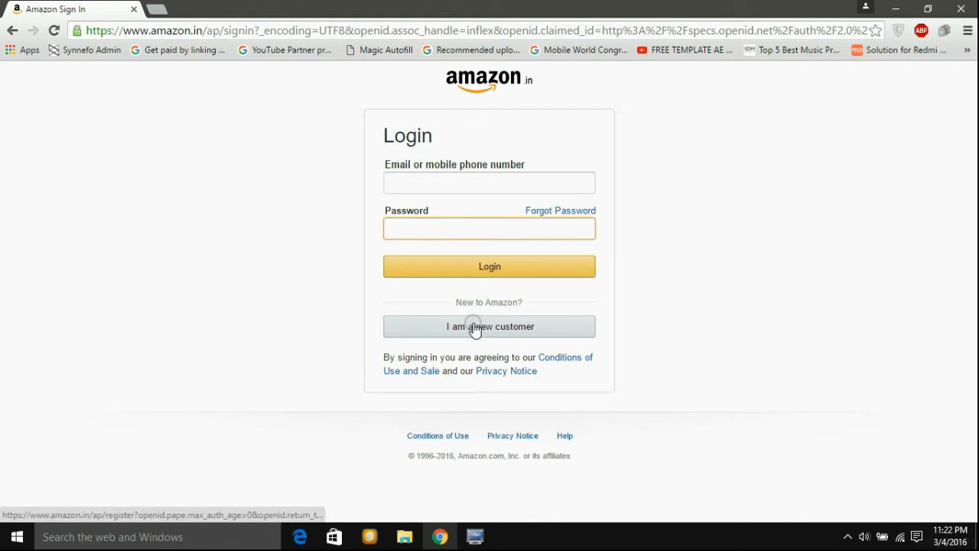
pyautogui.click(490, 182)
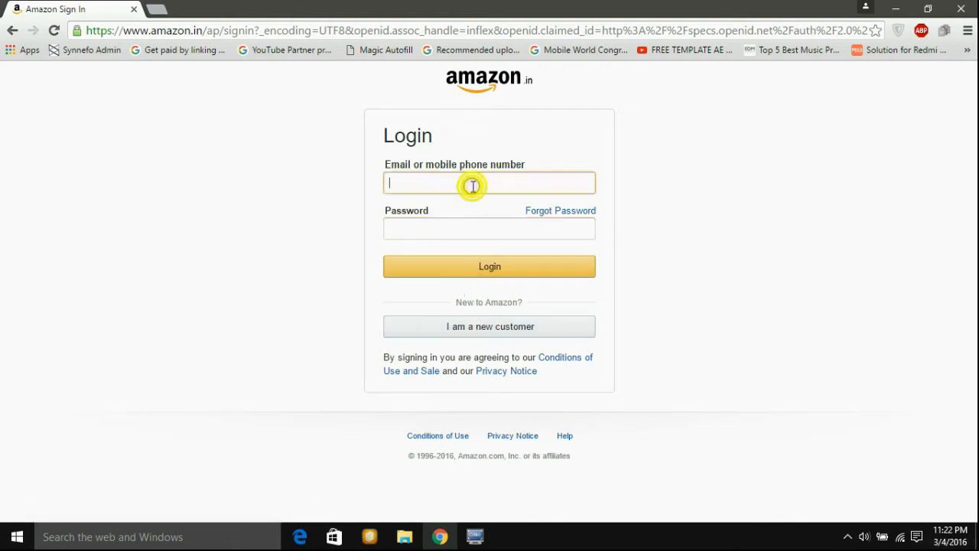
pyautogui.moveTo(338, 262)
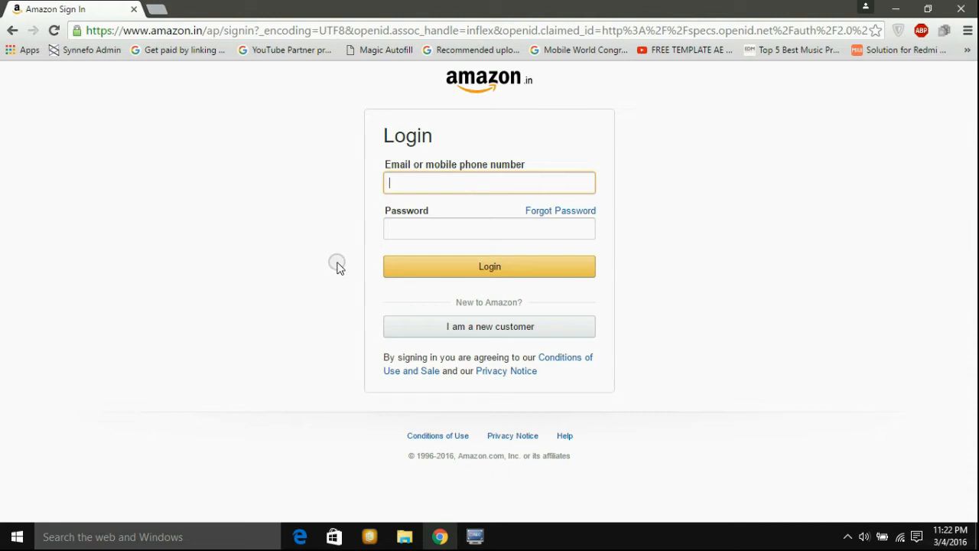
pyautogui.click(489, 182)
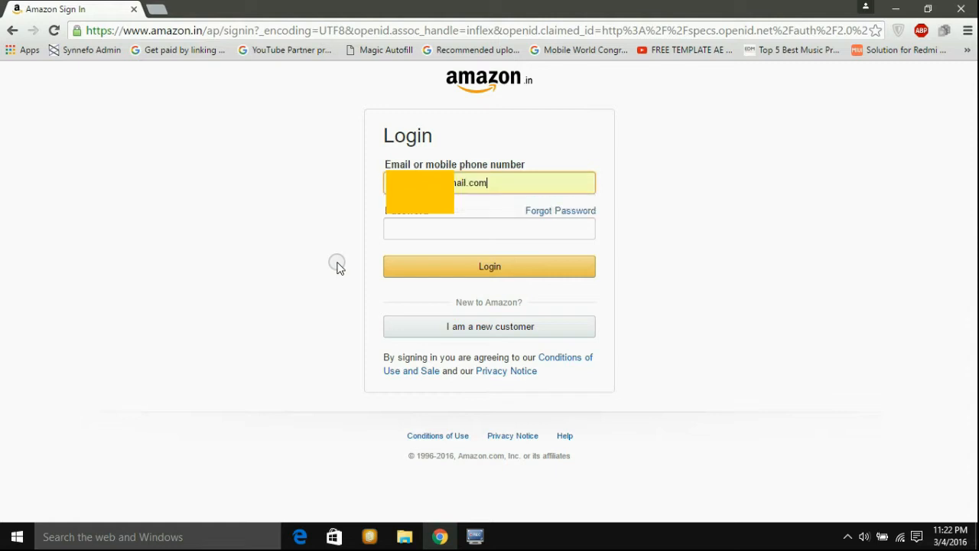
pyautogui.click(489, 228)
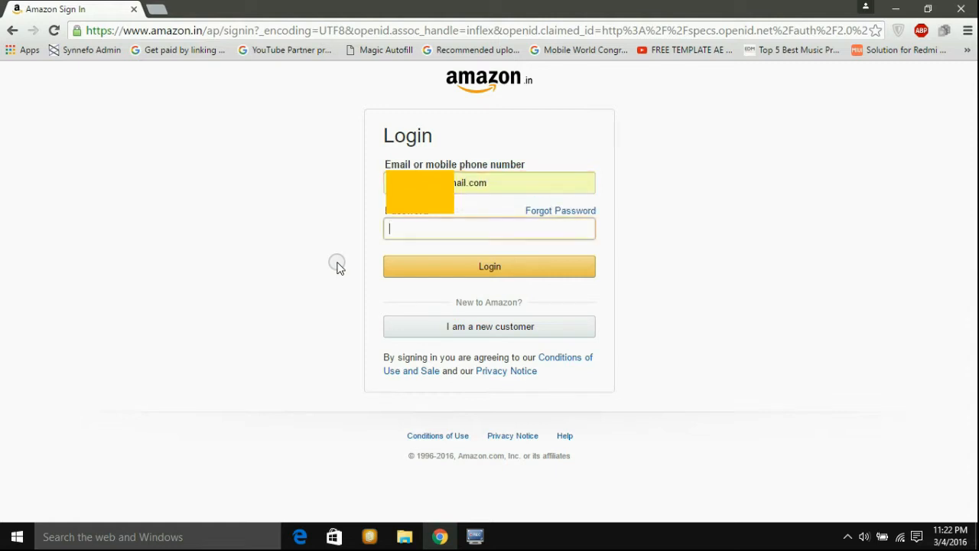
pyautogui.write('••••••')
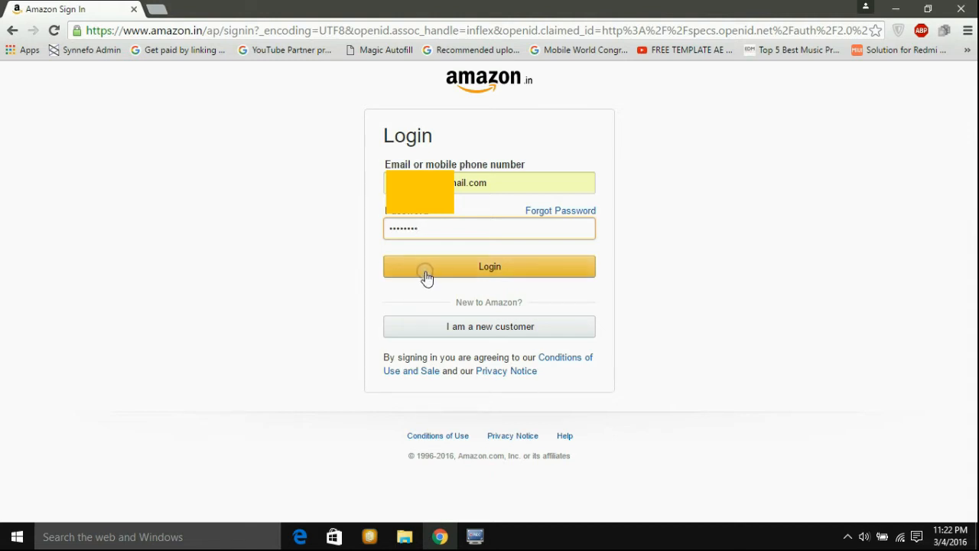
pyautogui.click(489, 267)
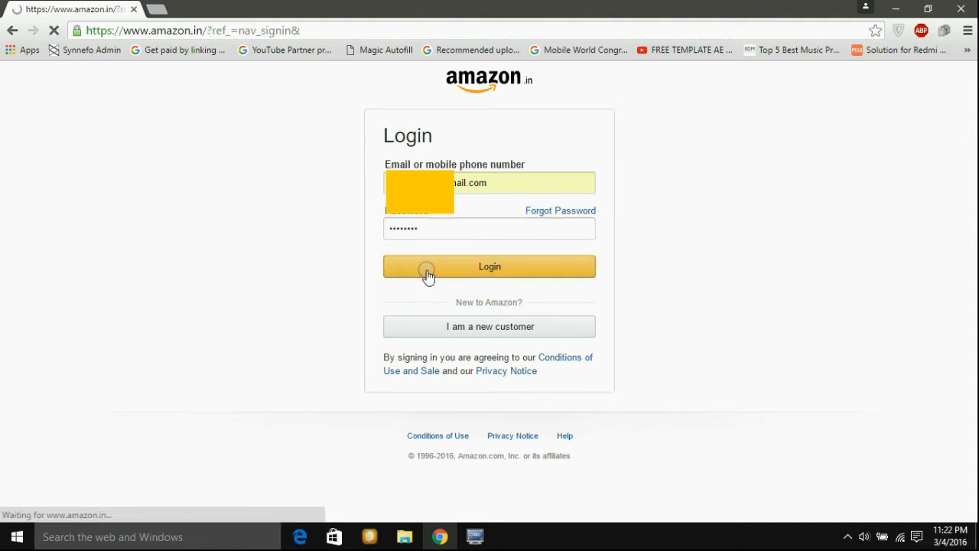
# From the signed-in homepage, follow the Redmi Note 3 carousel banner to its sale page.
pyautogui.click(488, 266)
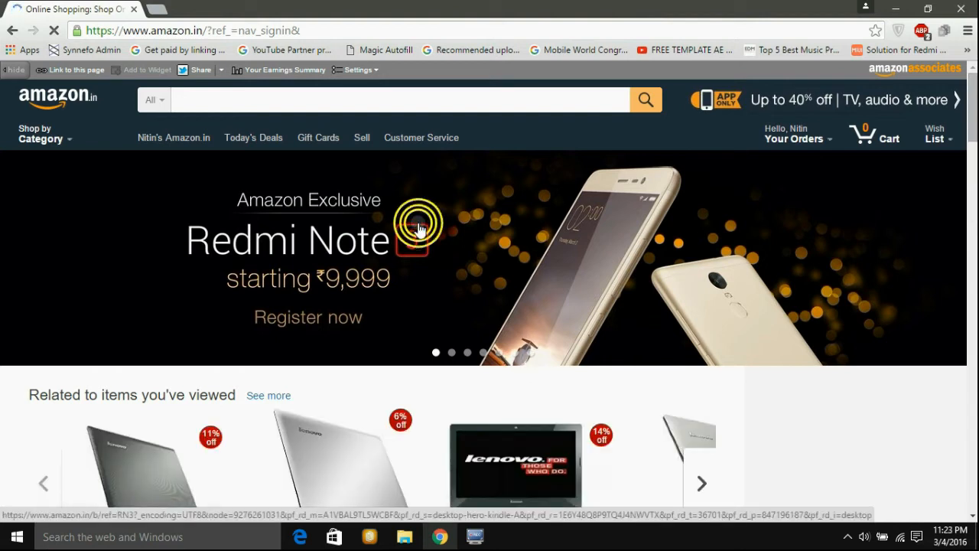
pyautogui.click(418, 223)
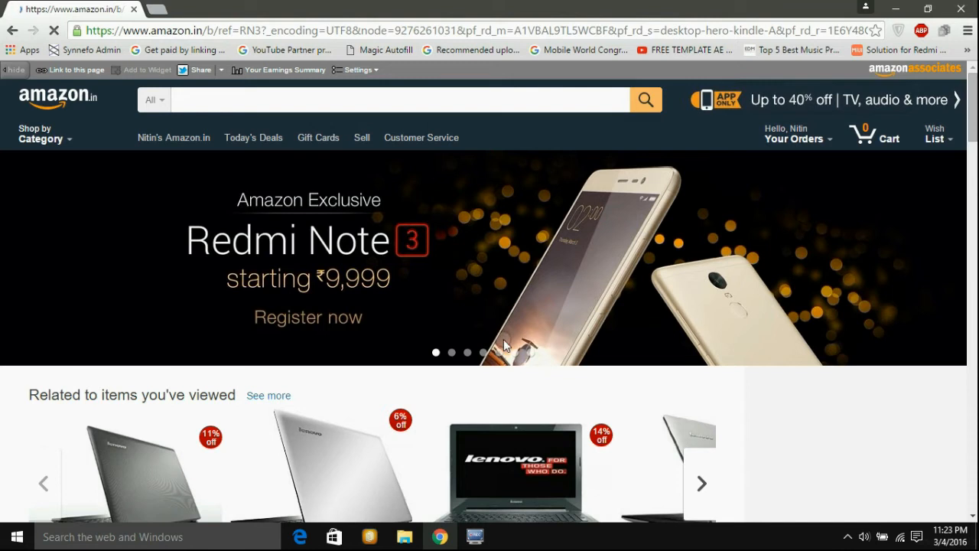
pyautogui.moveTo(481, 473)
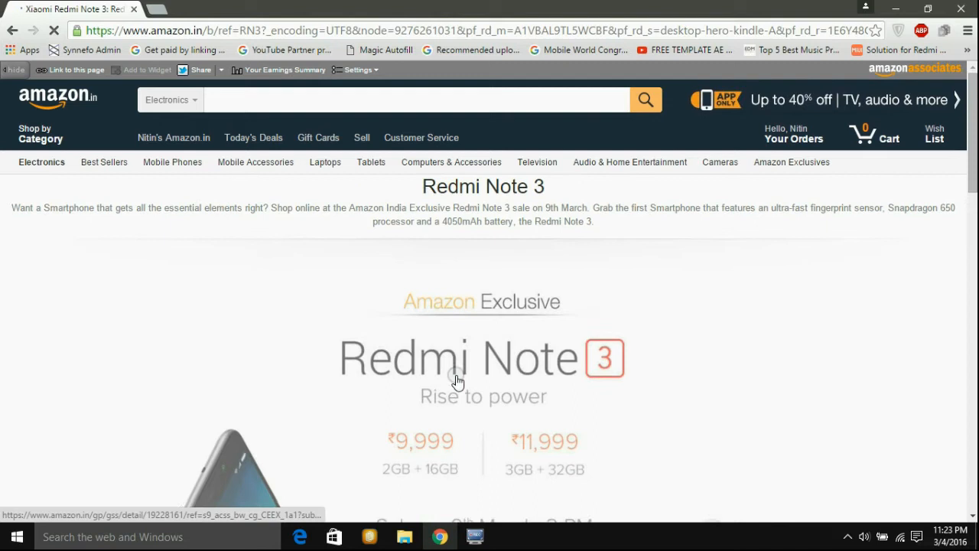
# Register for the Redmi Note 3 sale via Register now and see the subscription confirmed.
pyautogui.scroll(-3)
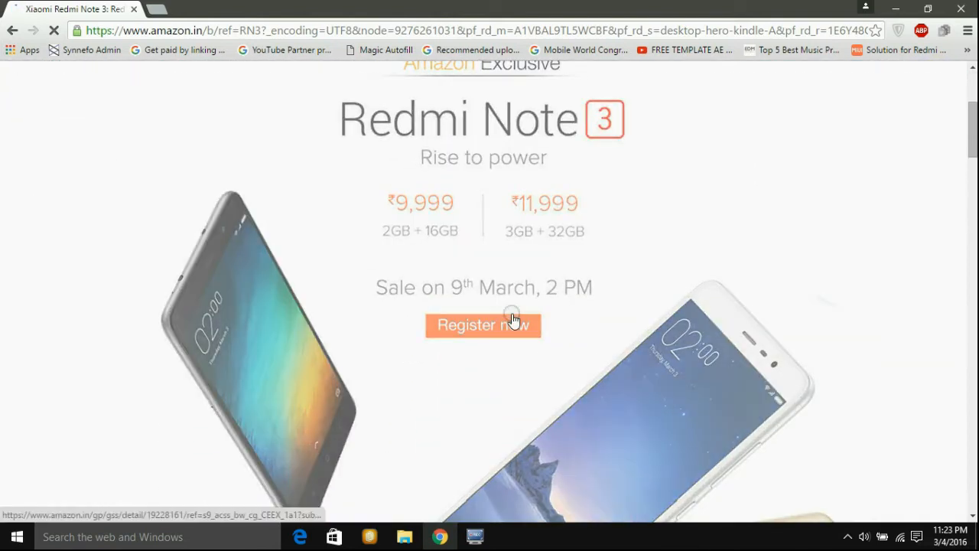
pyautogui.click(483, 324)
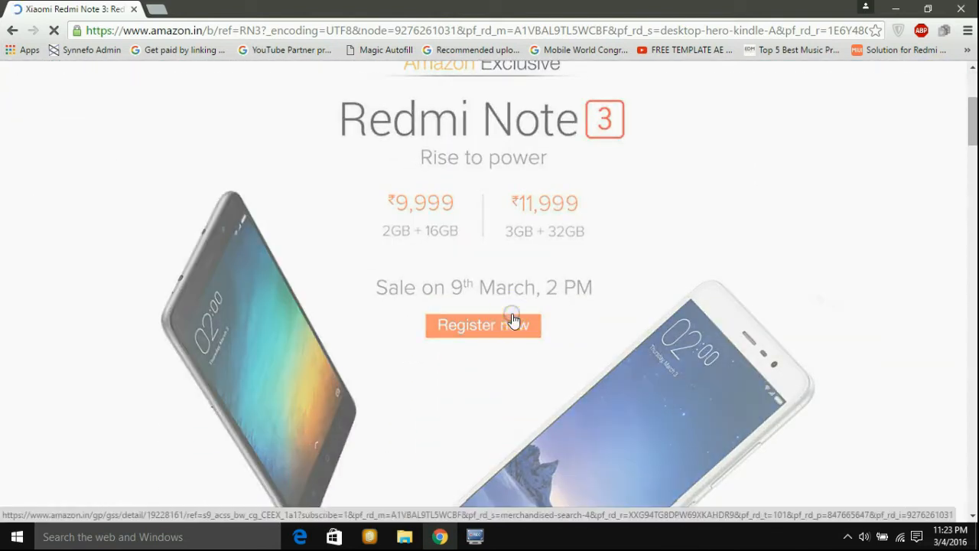
pyautogui.click(483, 325)
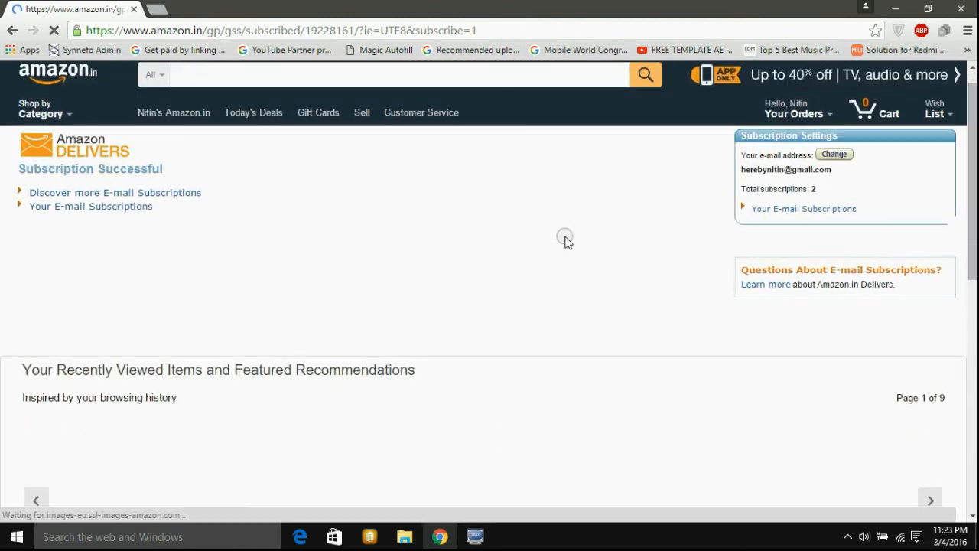
pyautogui.scroll(-3)
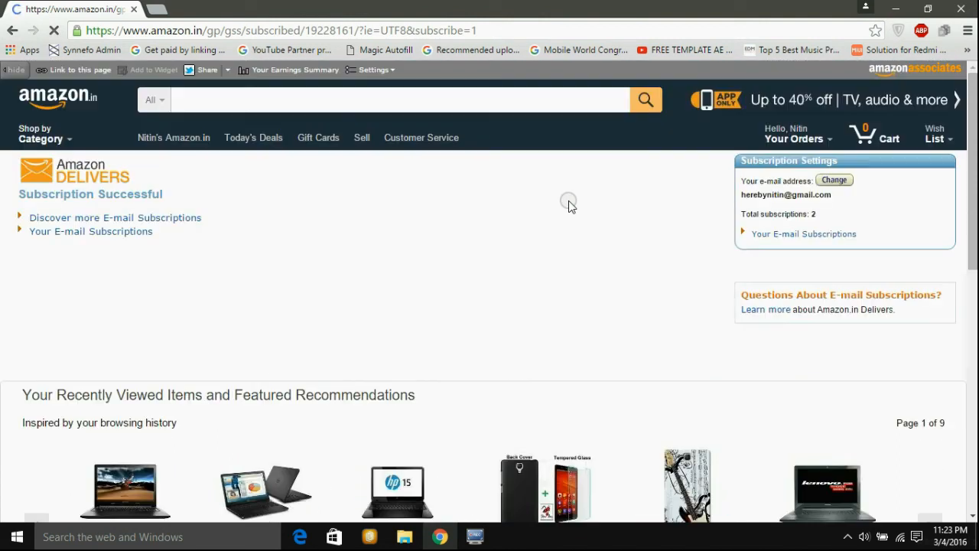
pyautogui.moveTo(695, 219)
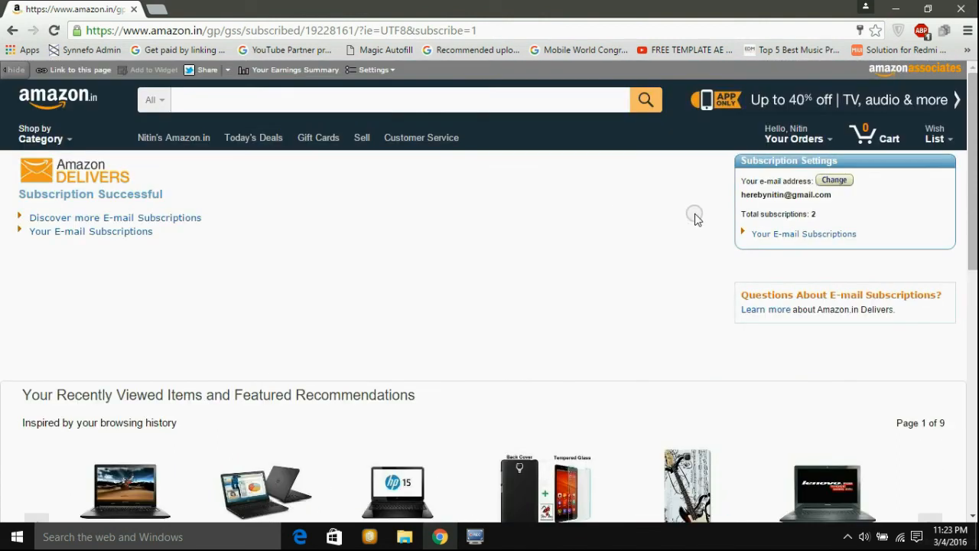
pyautogui.moveTo(354, 138)
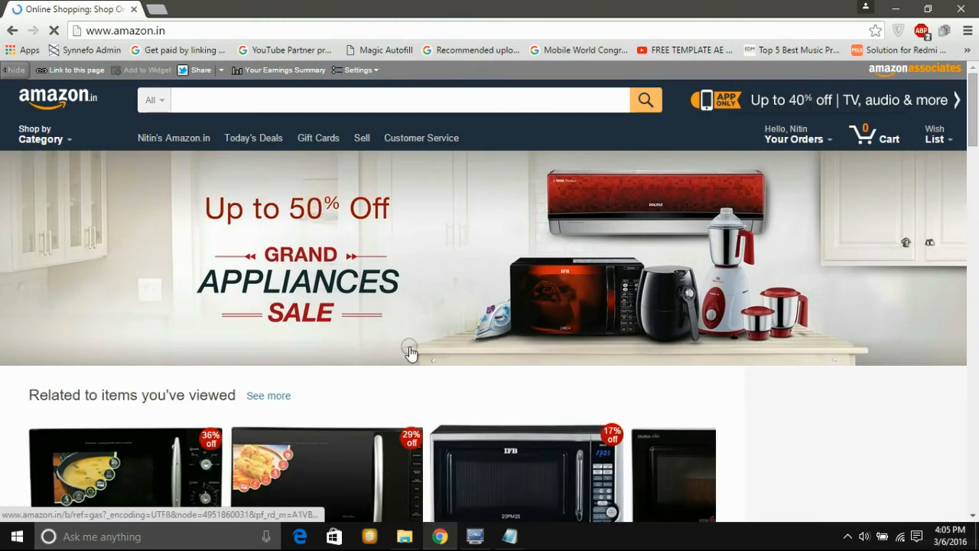
# Advance the homepage carousel to the Redmi Note 3 banner and reopen its sale page.
pyautogui.click(467, 352)
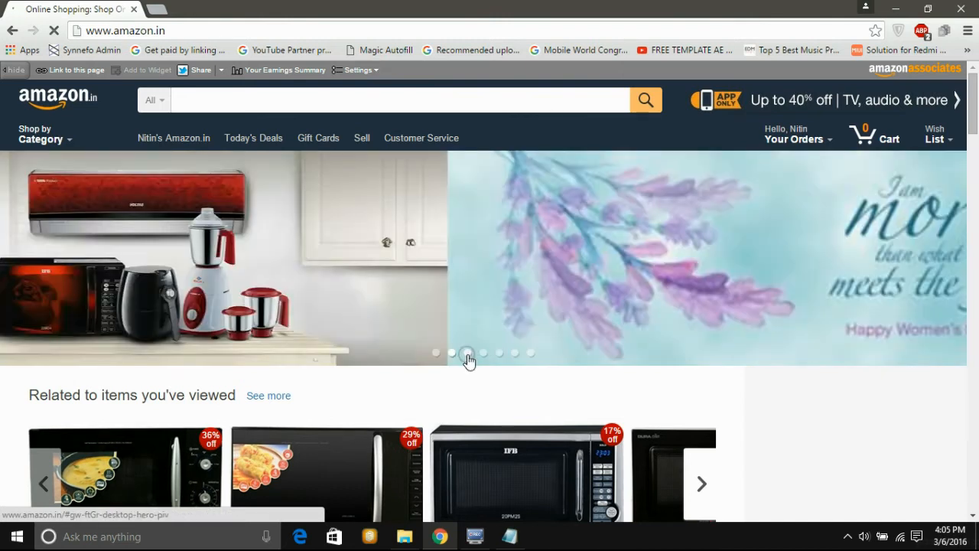
pyautogui.click(468, 353)
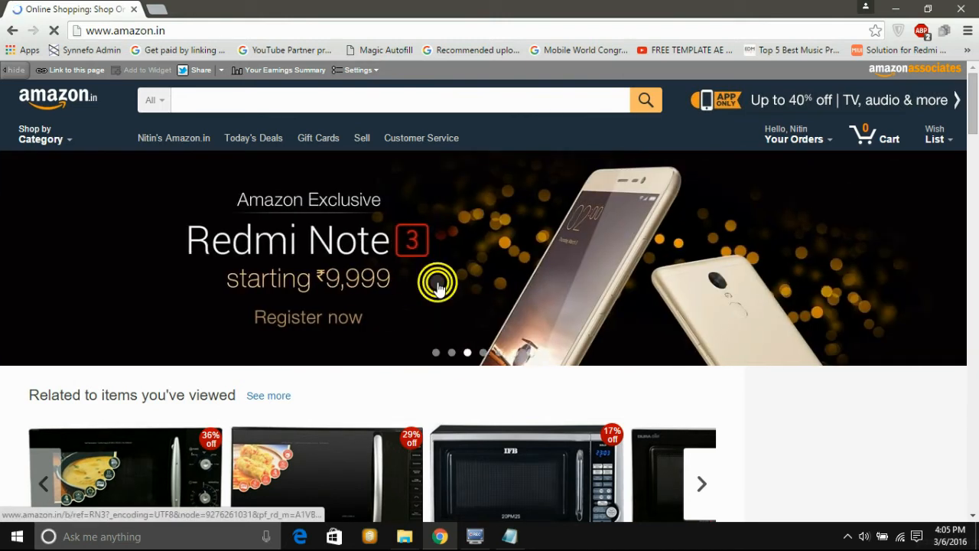
pyautogui.click(437, 282)
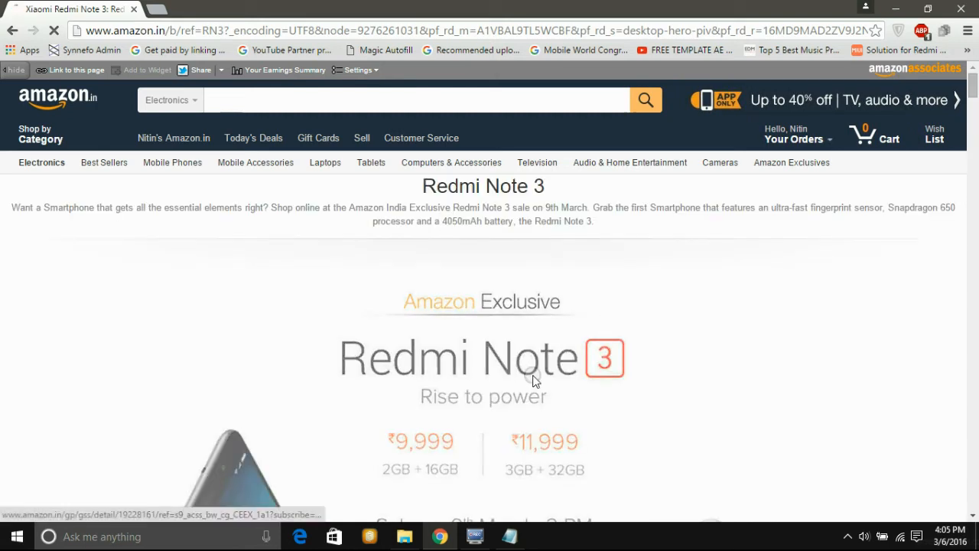
pyautogui.scroll(-3)
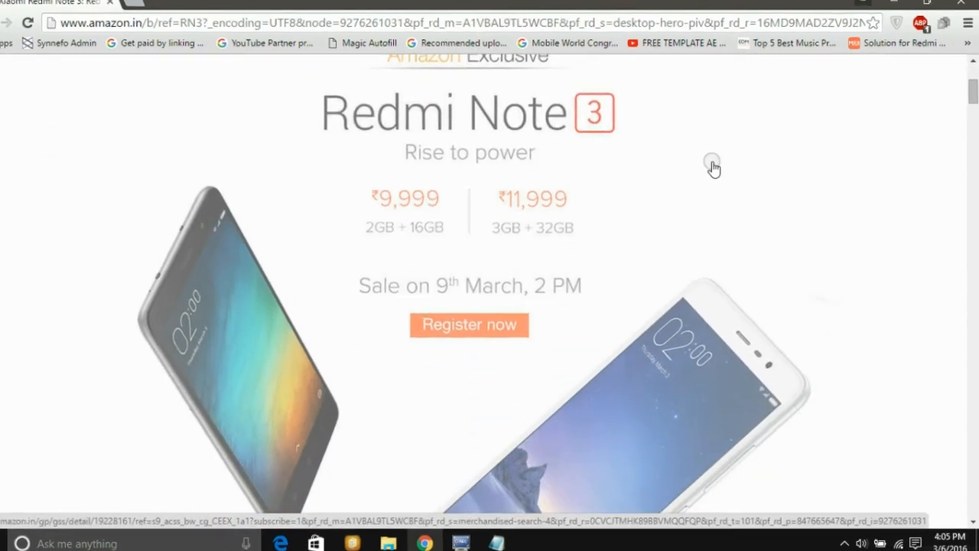
# Inspect the page, switch DevTools to the Console, then bring Notepad to the front.
pyautogui.rightClick(712, 166)
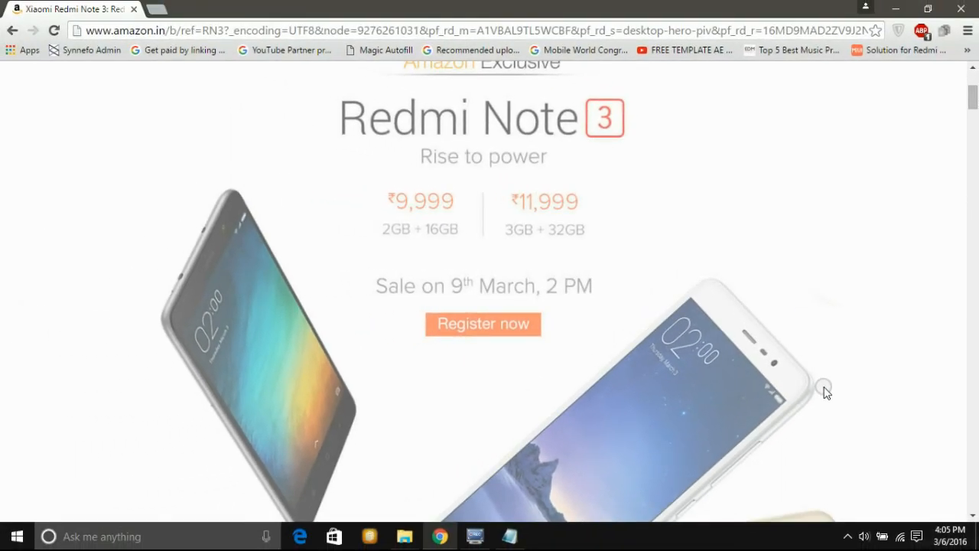
pyautogui.moveTo(752, 380)
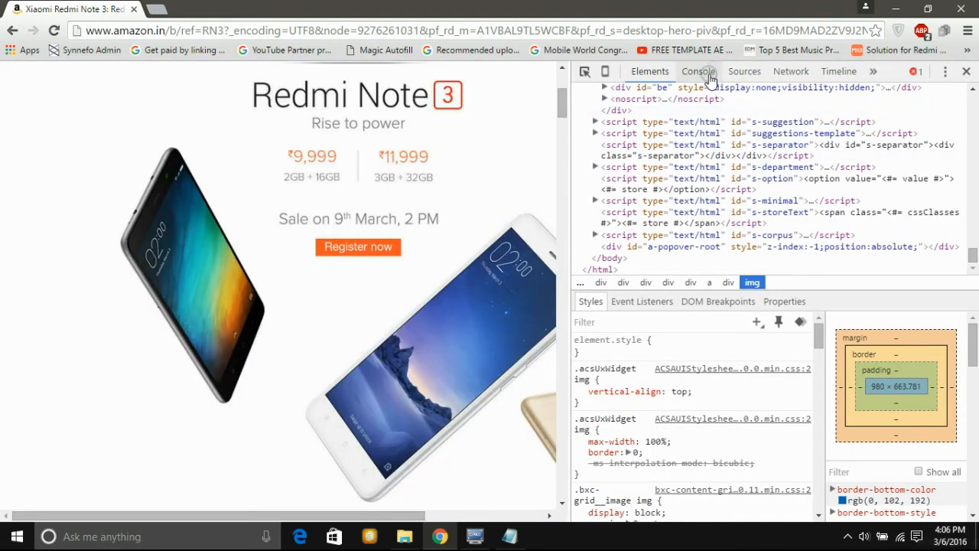
pyautogui.click(697, 71)
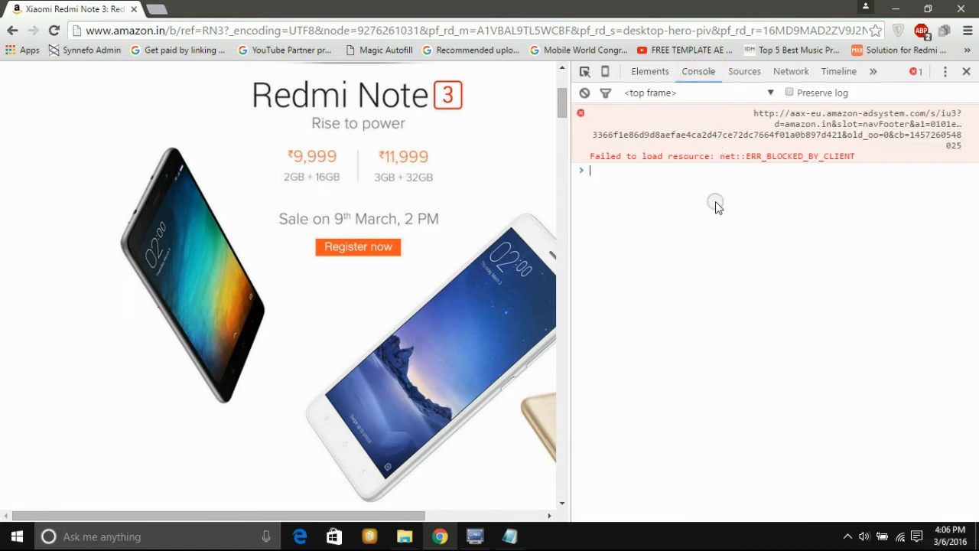
pyautogui.click(511, 536)
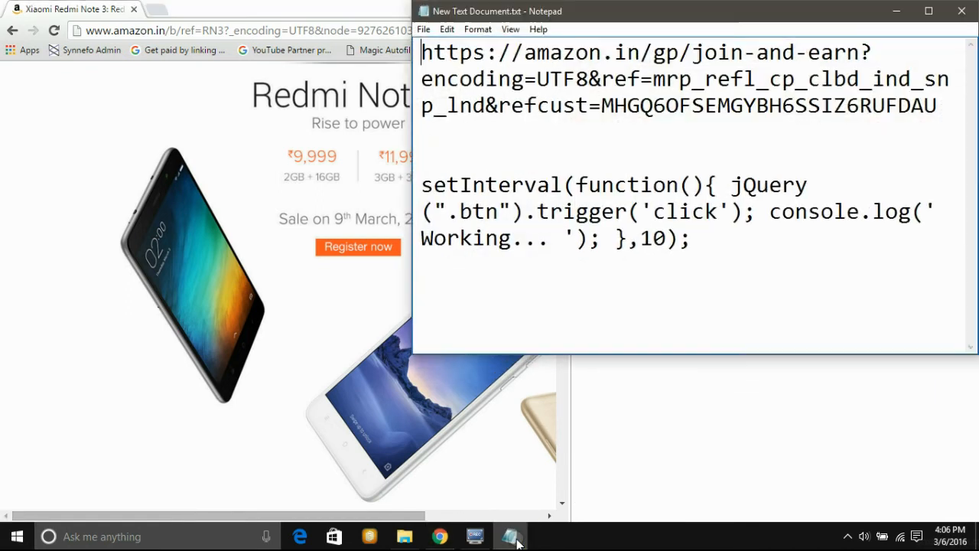
# Select and copy the setInterval auto-click line in Notepad.
pyautogui.moveTo(421, 184); pyautogui.dragTo(688, 239)
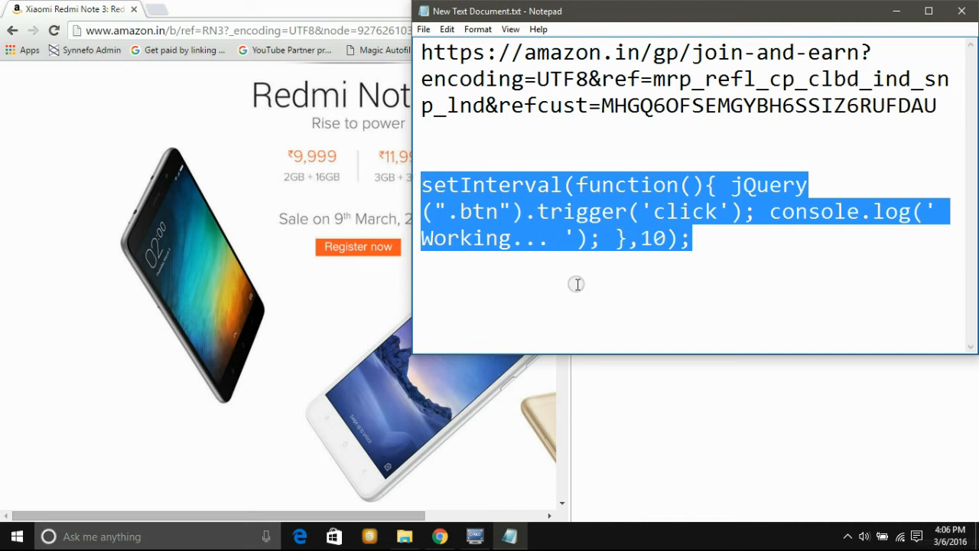
pyautogui.rightClick(608, 229)
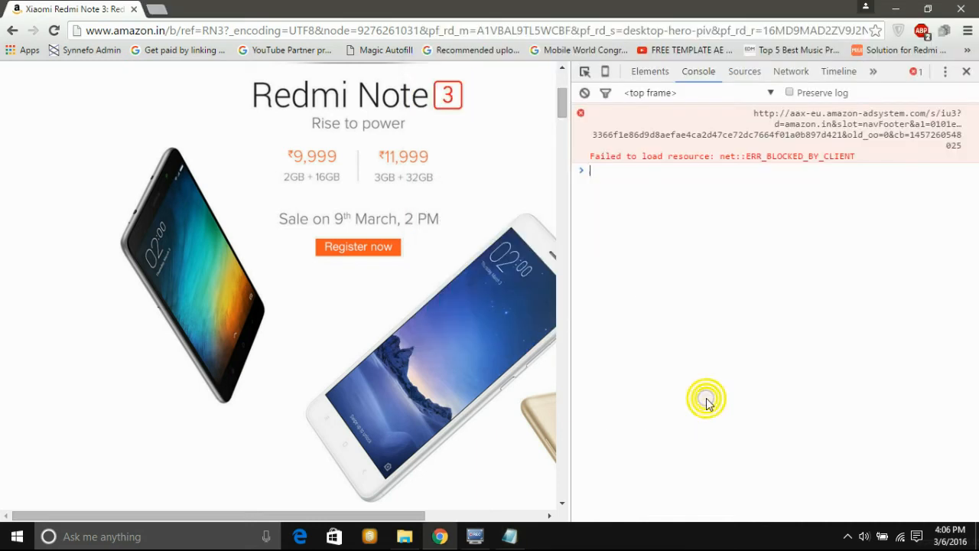
# Run the setInterval jQuery '.btn' auto-click script logging 'Working...', then close DevTools.
pyautogui.rightClick(705, 398)
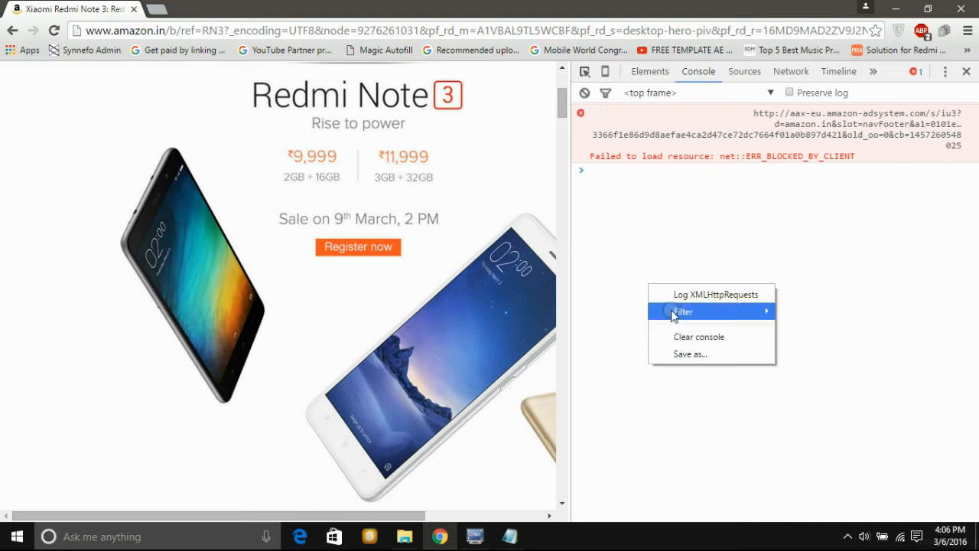
pyautogui.click(642, 258)
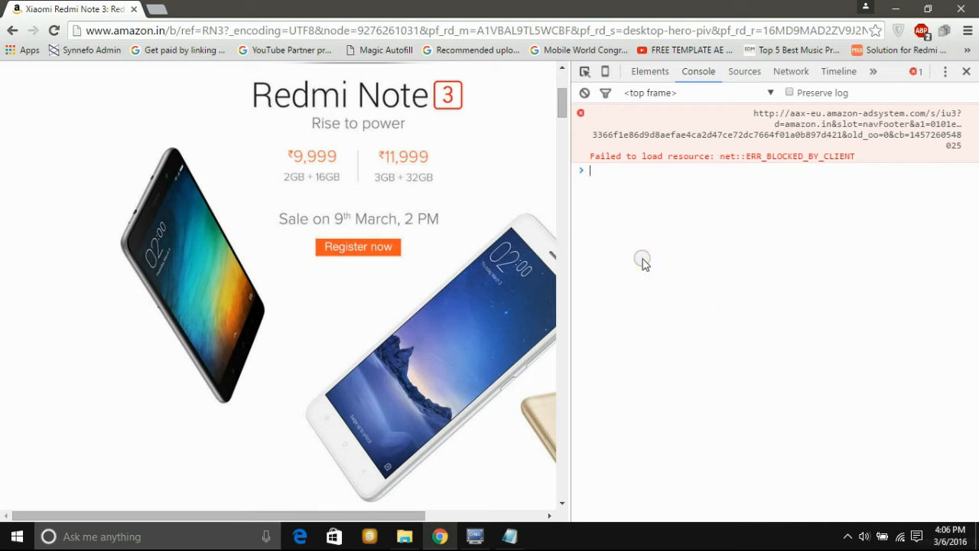
pyautogui.write('setInterval(function(){ jQuery(".btn").trigger(\'click\'); console.log(\'Working... \'); },10);')
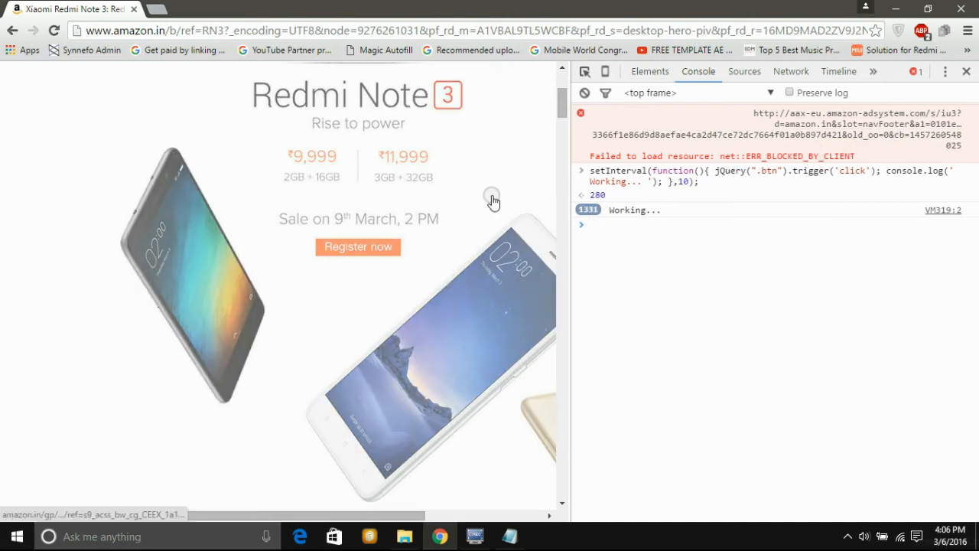
pyautogui.moveTo(782, 209)
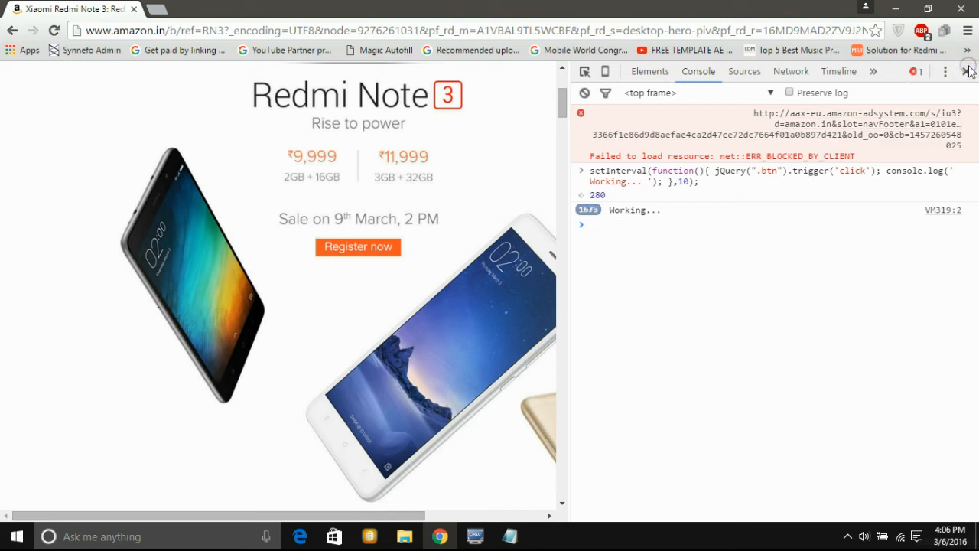
pyautogui.click(966, 72)
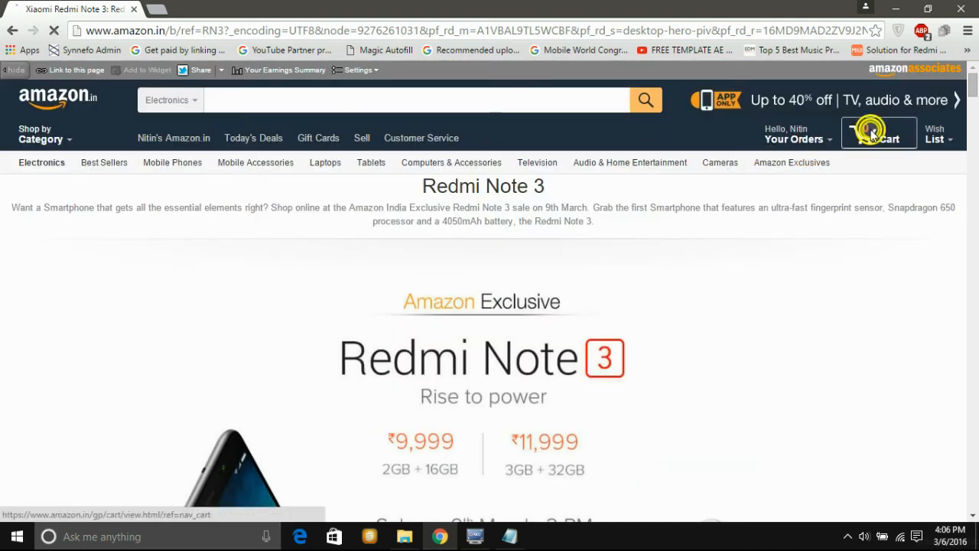
# Check the shopping cart from the header; it shows as empty.
pyautogui.click(879, 134)
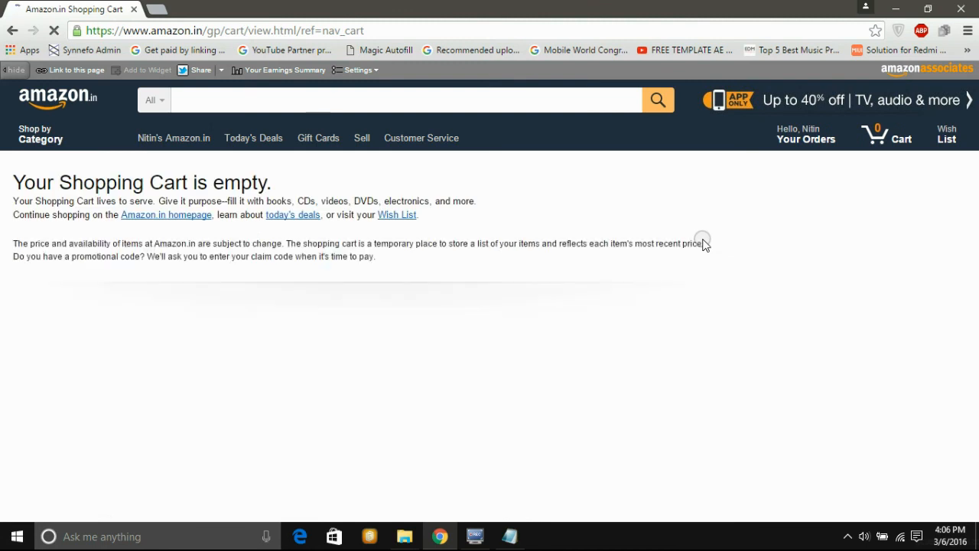
pyautogui.scroll(-3)
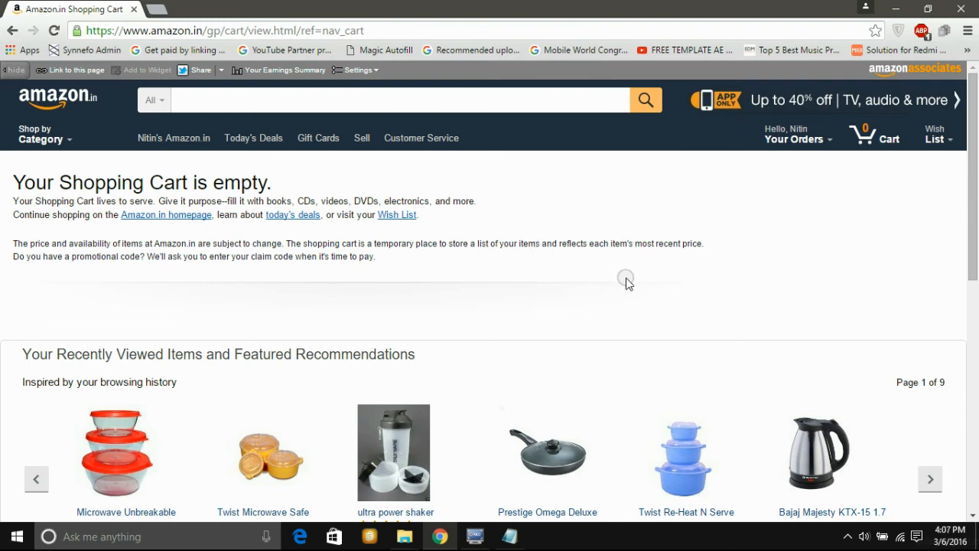
pyautogui.moveTo(647, 234)
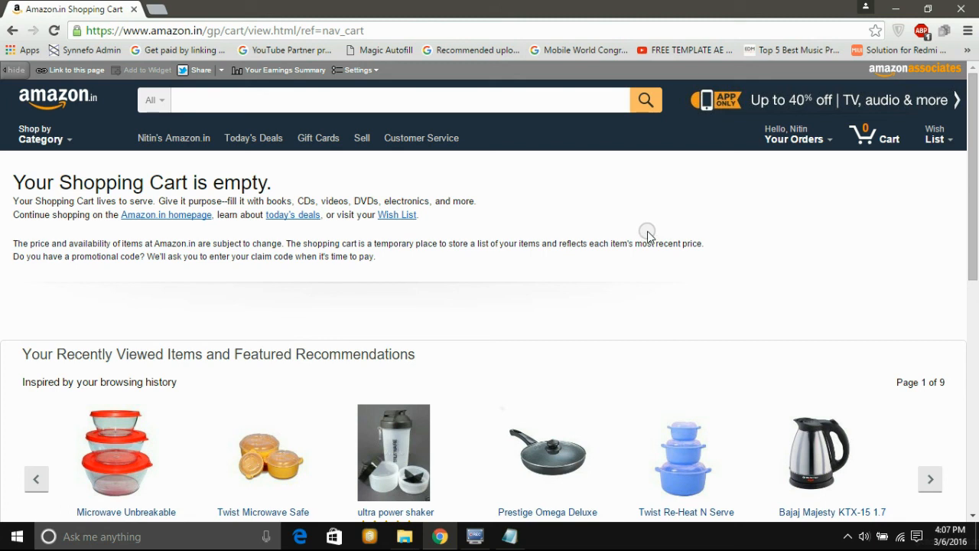